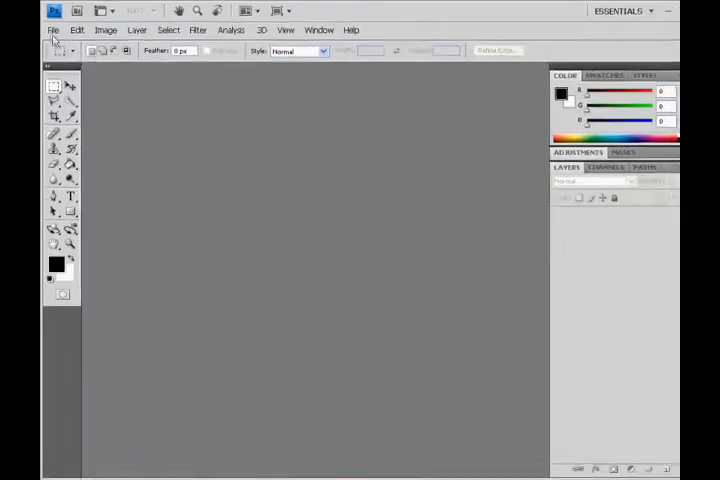
# Step: Create a new 800×600 pixel document with a white background via File > New
pyautogui.click(52, 30)
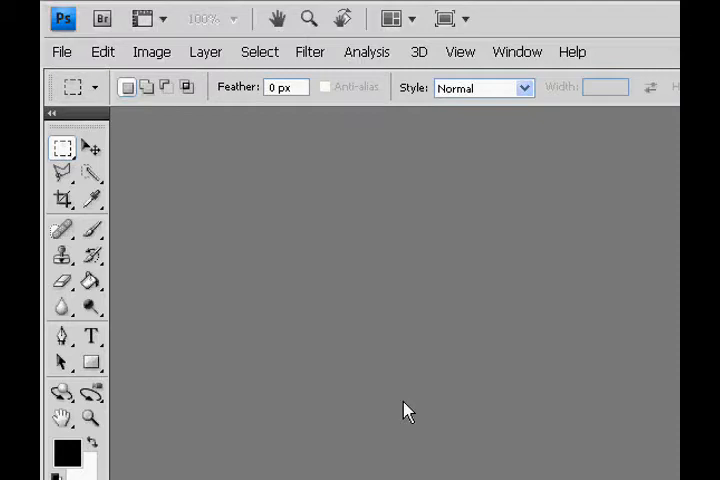
pyautogui.moveTo(398, 378)
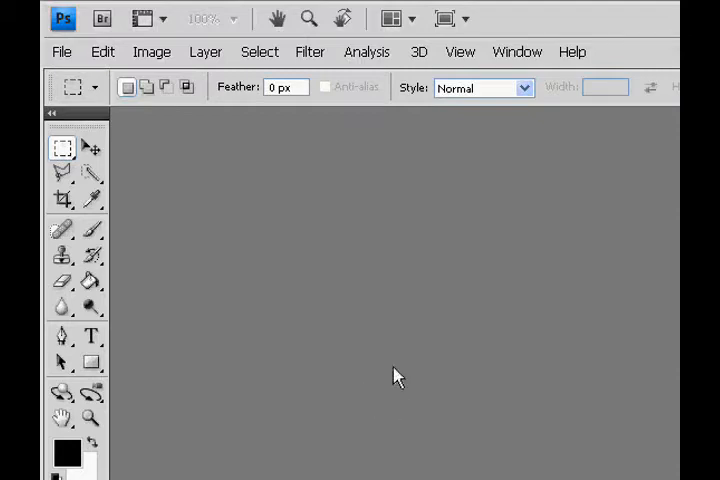
pyautogui.click(61, 51)
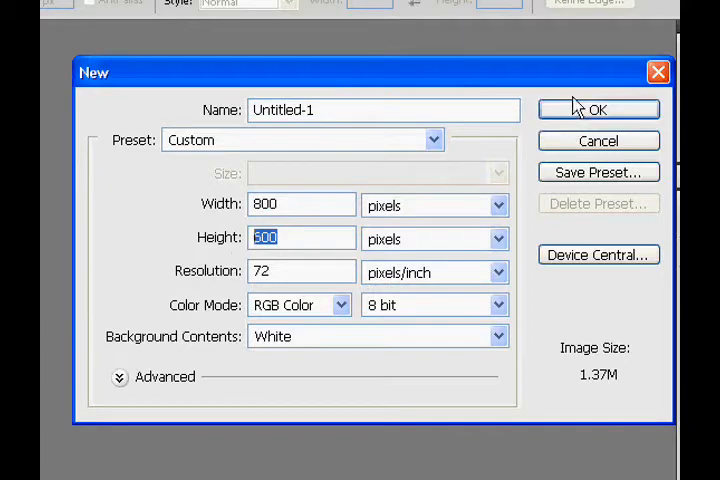
pyautogui.click(597, 109)
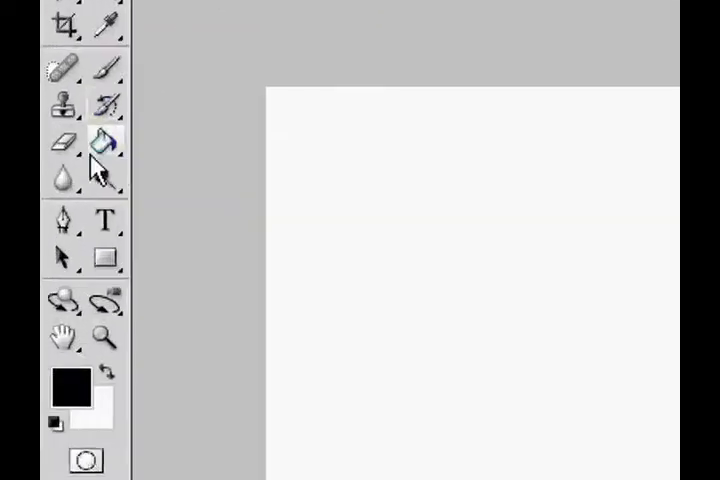
# Step: Switch to the Paint Bucket tool to fill the canvas with black
pyautogui.click(105, 220)
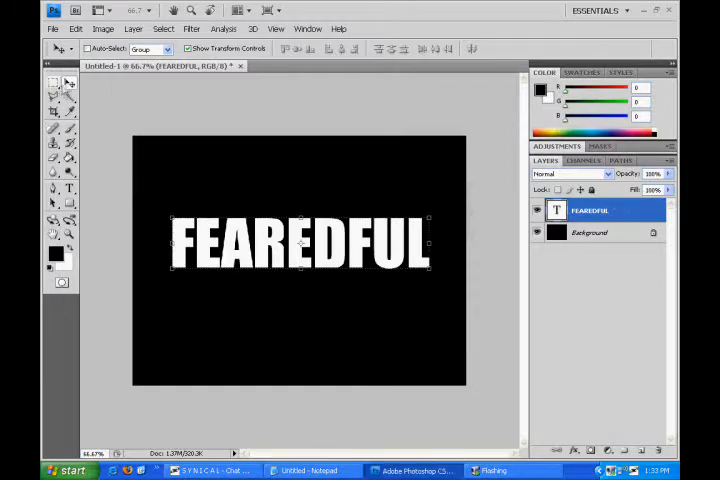
pyautogui.moveTo(615, 230)
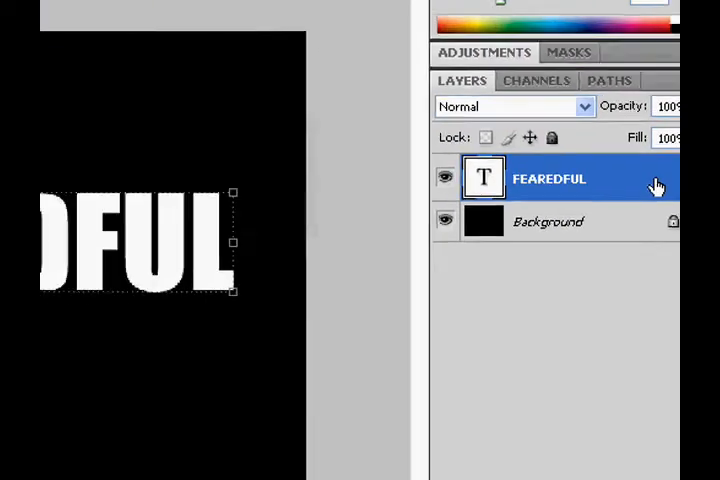
# Step: Enable inner shadow, bevel and gradient overlay on FEAREDFUL, setting shadow opacity to 100%
pyautogui.doubleClick(548, 178)
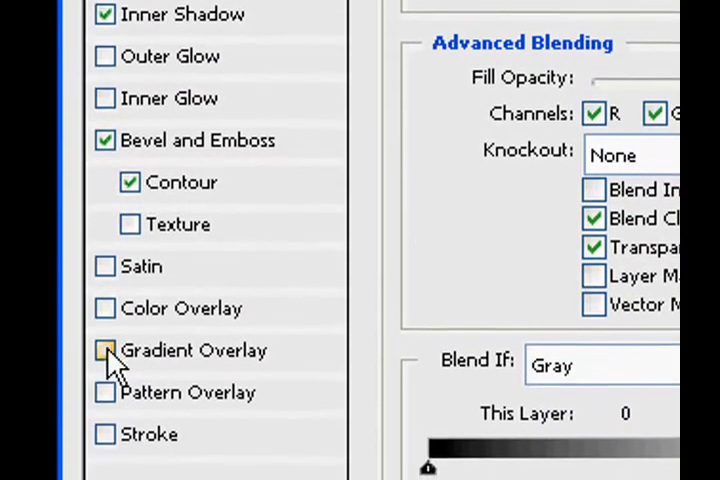
pyautogui.click(105, 349)
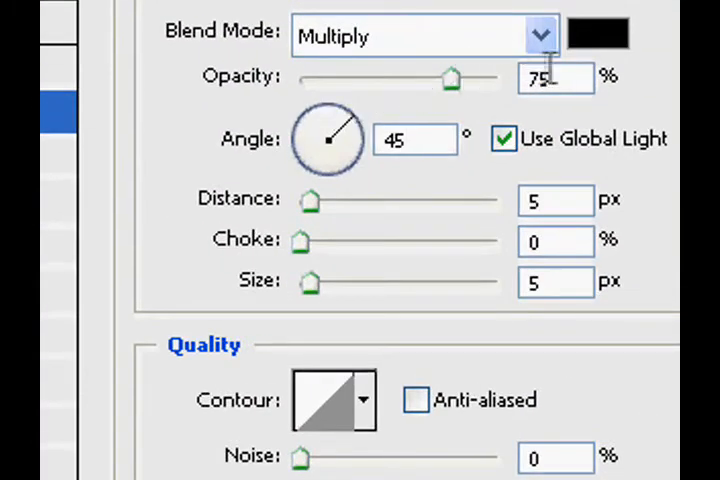
pyautogui.moveTo(450, 79); pyautogui.dragTo(500, 79)
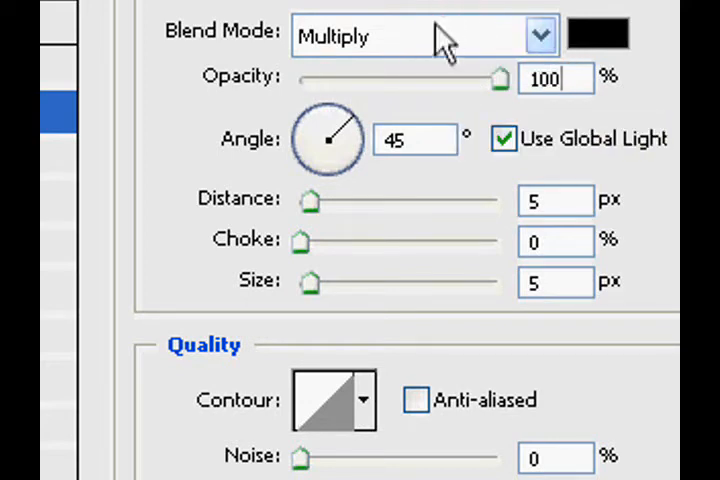
pyautogui.moveTo(565, 215)
pyautogui.write('75')
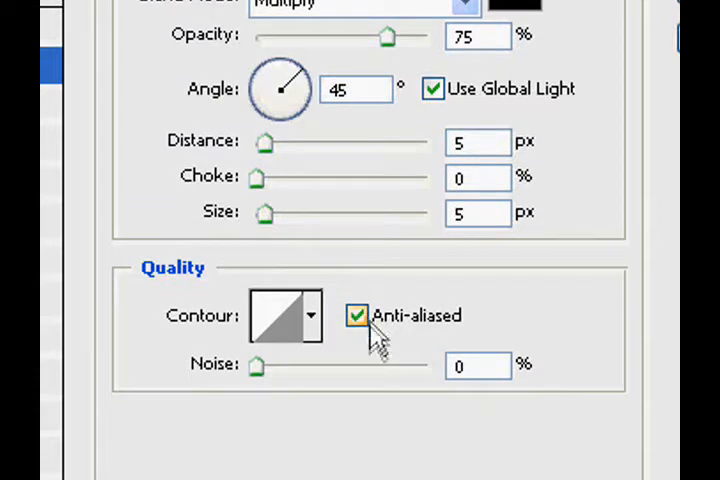
pyautogui.moveTo(580, 280)
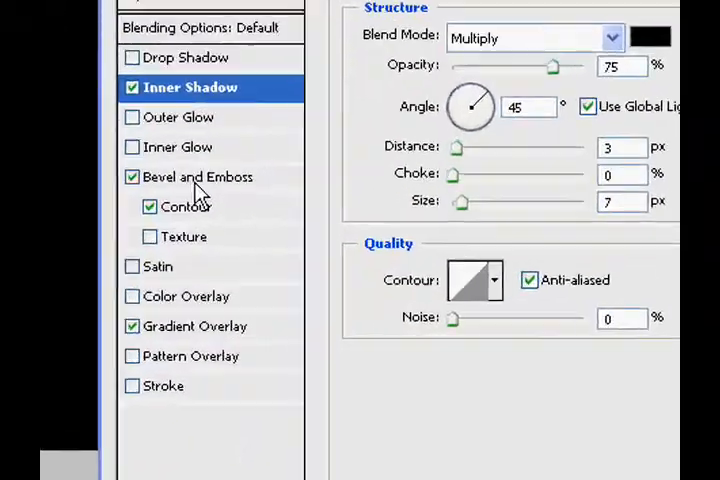
# Step: Make the bevel Chisel Hard: 318% depth, 6 px size, 50° altitude, anti-aliased gloss contour
pyautogui.click(197, 177)
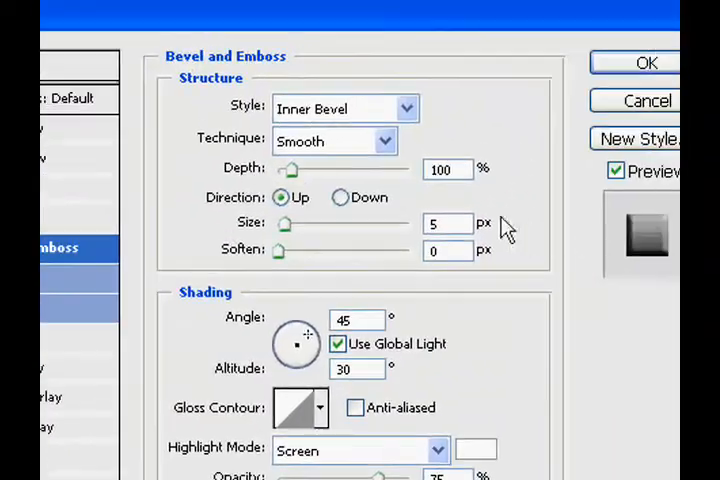
pyautogui.click(385, 140)
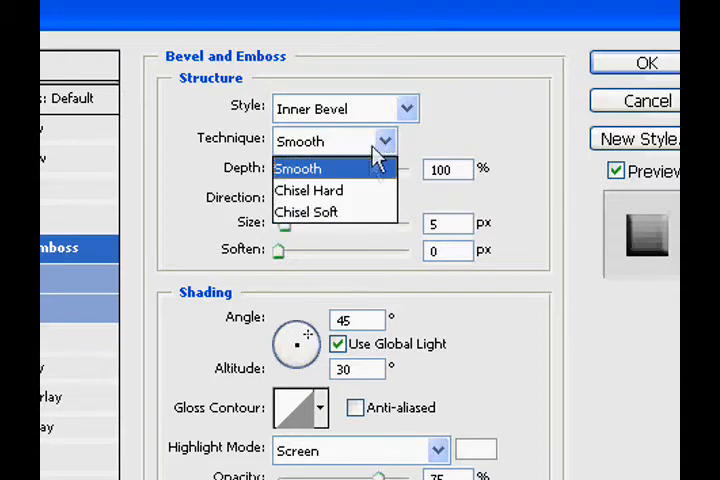
pyautogui.click(309, 190)
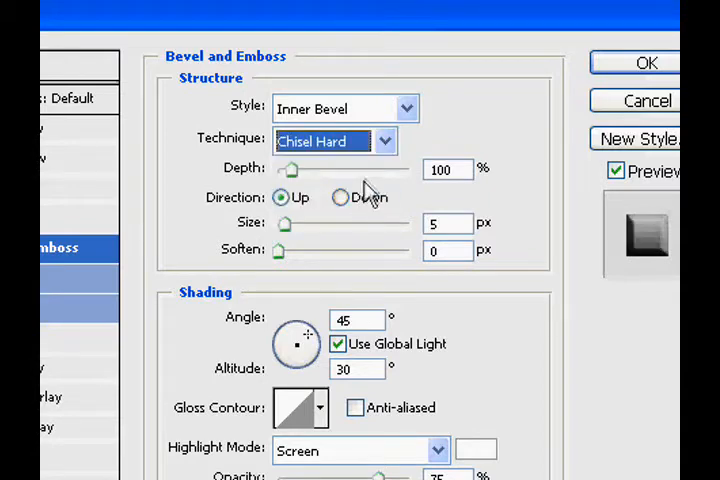
pyautogui.moveTo(420, 190)
pyautogui.write('317')
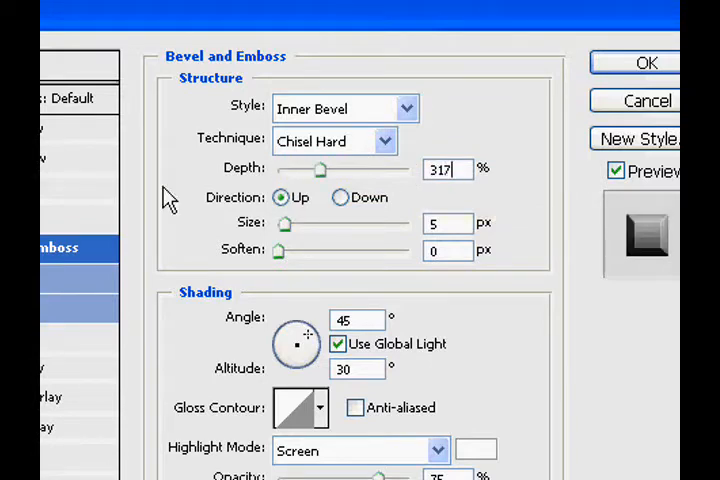
pyautogui.tripleClick(445, 168)
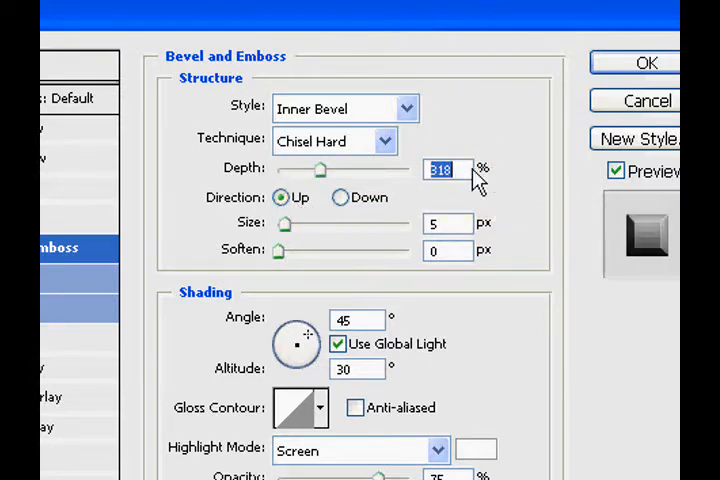
pyautogui.click(463, 168)
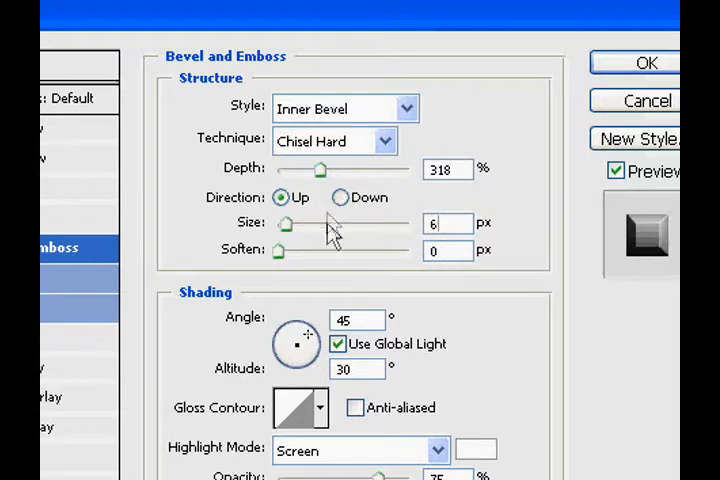
pyautogui.tripleClick(357, 369)
pyautogui.write('50')
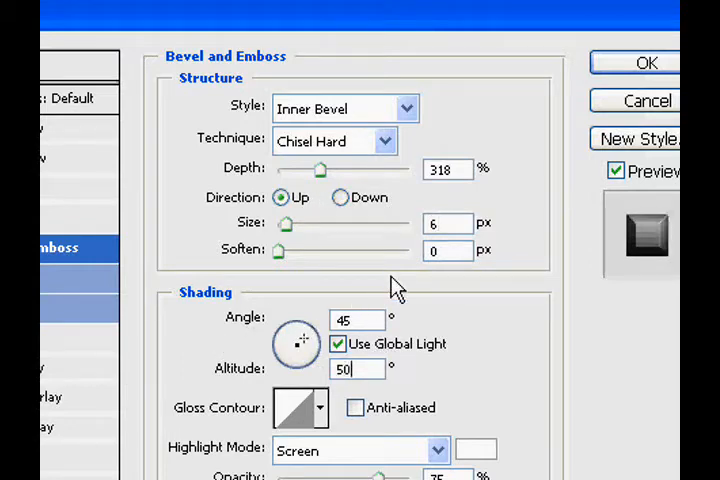
pyautogui.moveTo(410, 390)
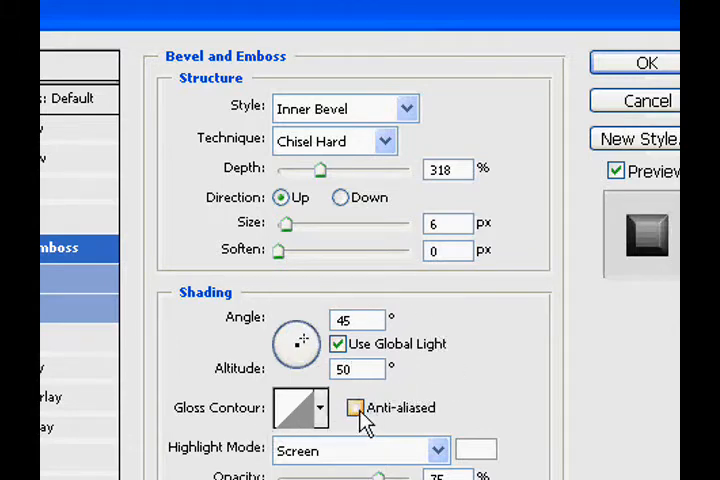
pyautogui.click(353, 407)
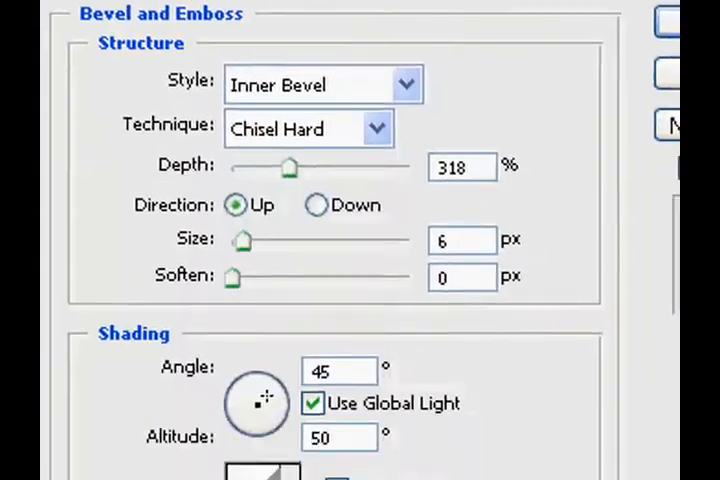
# Step: Set bevel highlight to Normal at 100% and tint the bevel shadow dark olive #4c6306
pyautogui.scroll(-3)
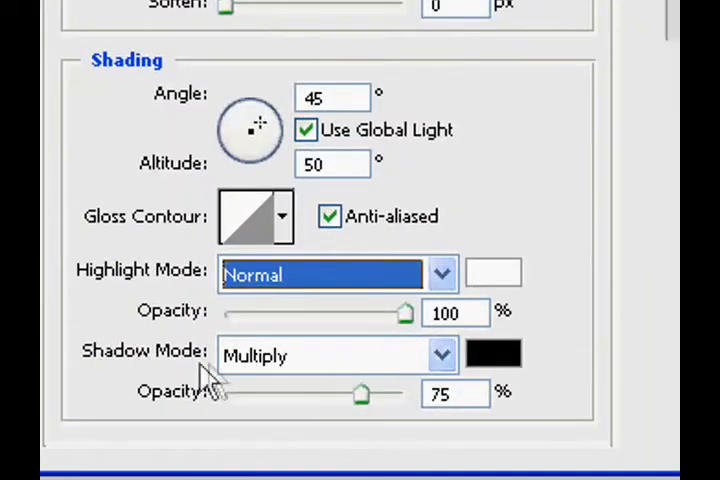
pyautogui.click(440, 274)
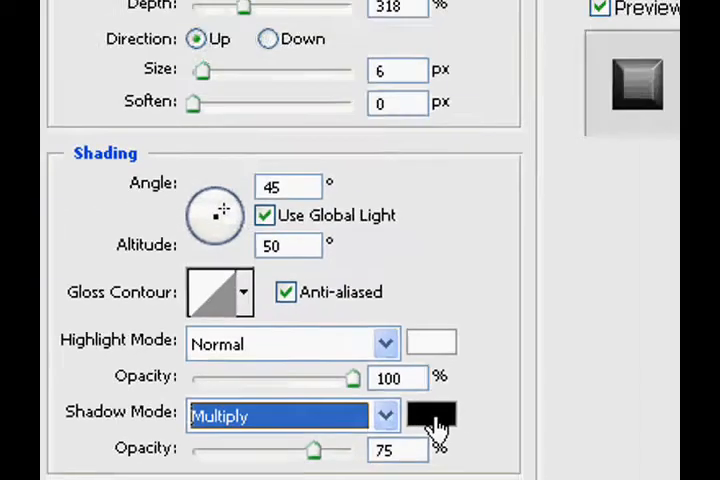
pyautogui.click(430, 415)
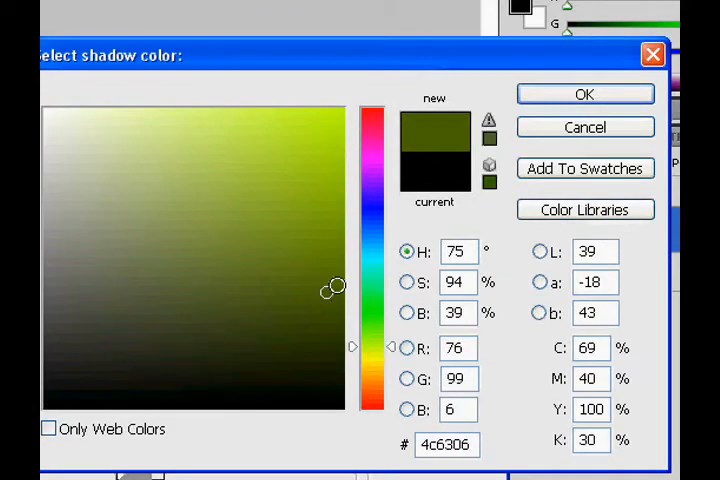
pyautogui.click(585, 93)
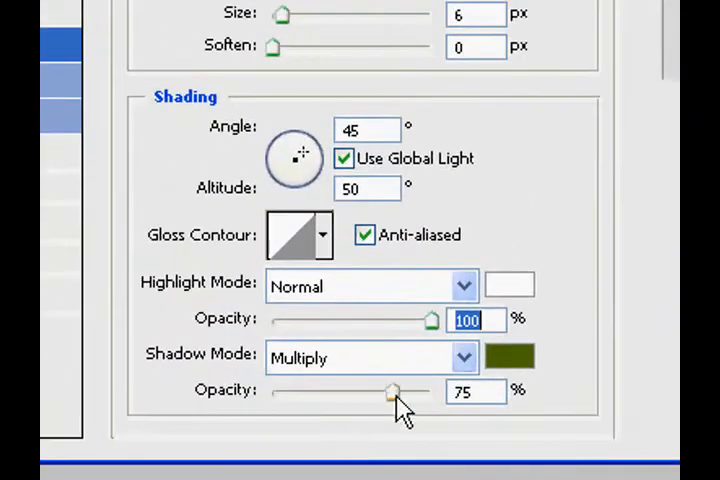
pyautogui.moveTo(390, 391); pyautogui.dragTo(430, 391)
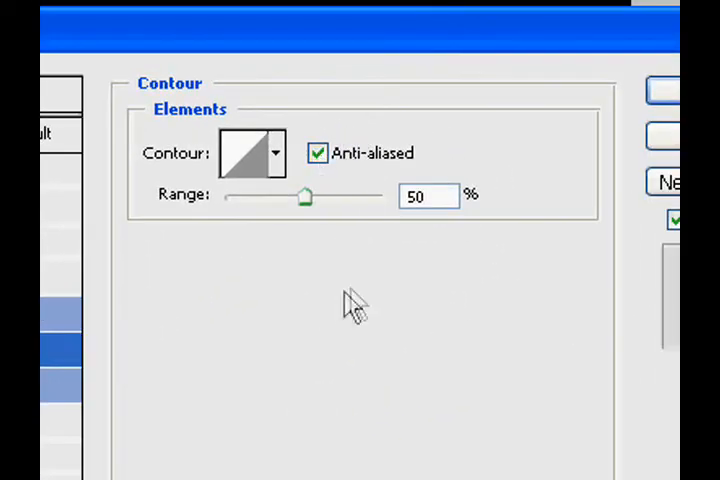
# Step: Raise the bevel contour range to 100% and switch to the Gradient Overlay settings
pyautogui.moveTo(305, 197); pyautogui.dragTo(303, 197)
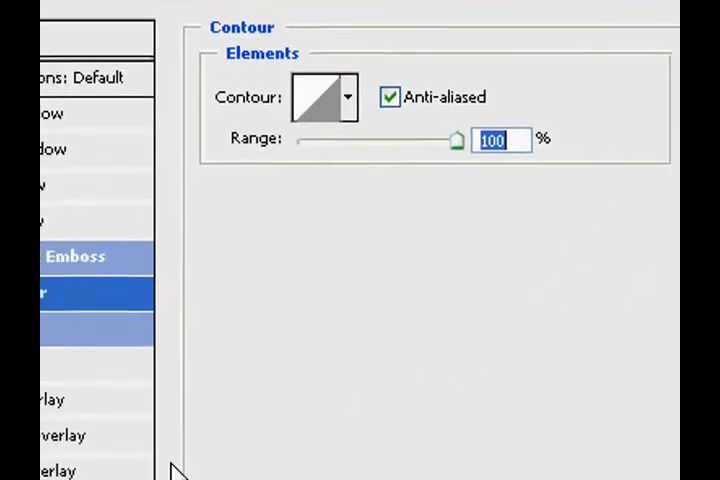
pyautogui.click(135, 340)
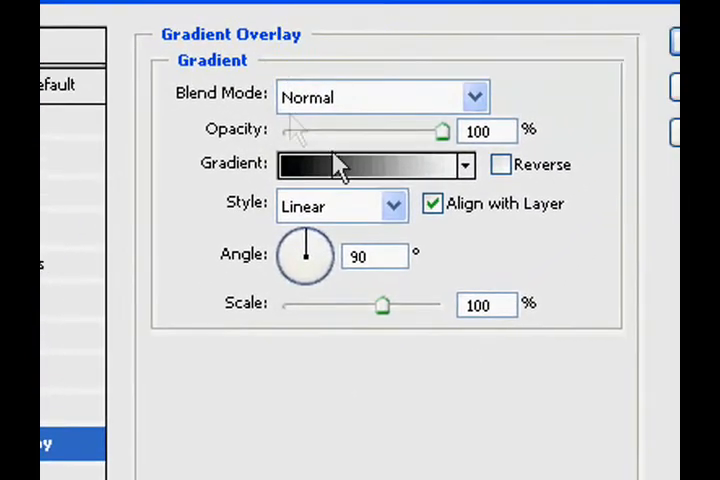
# Step: Turn the Violet, Green, Orange preset into a light-green-to-dark-green gradient, one stop at 76%
pyautogui.click(365, 164)
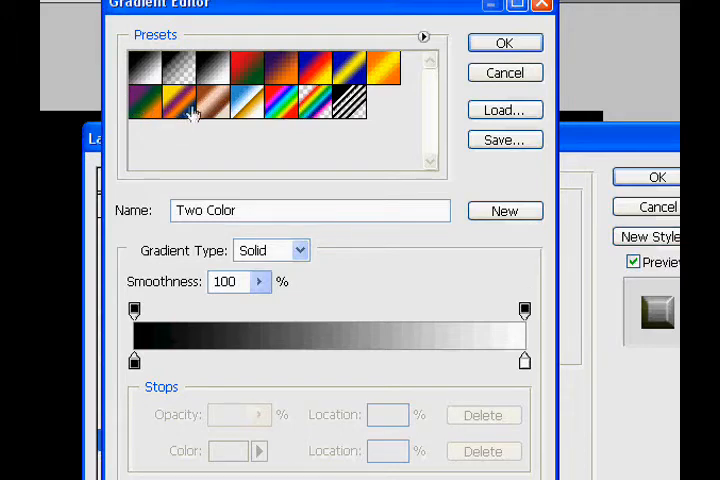
pyautogui.moveTo(155, 108)
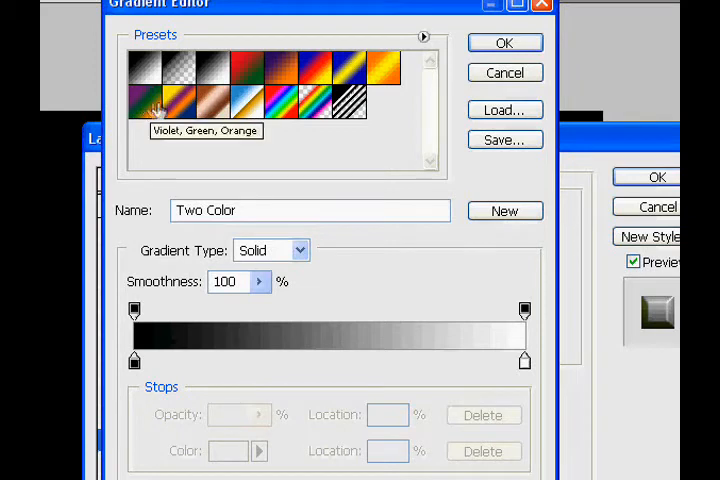
pyautogui.click(159, 102)
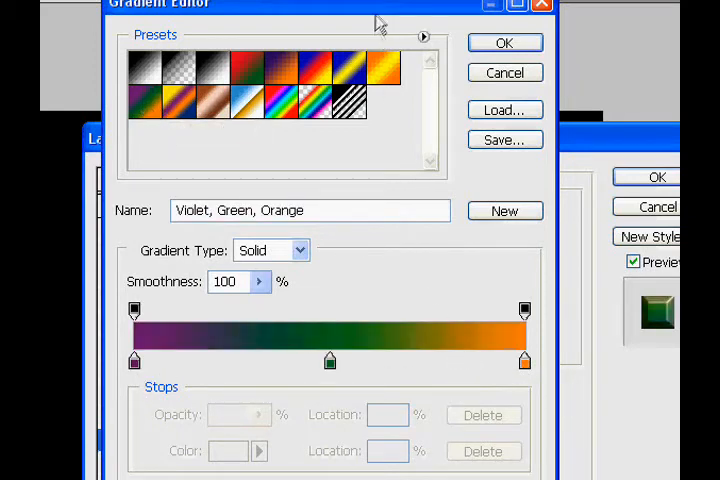
pyautogui.click(133, 360)
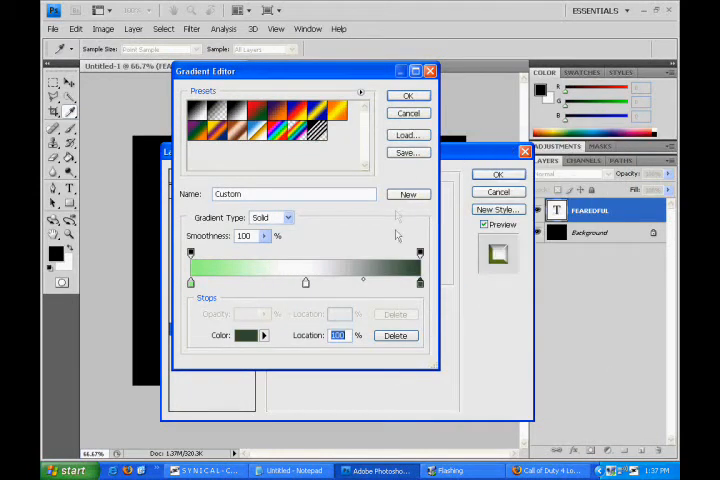
pyautogui.moveTo(420, 283); pyautogui.dragTo(393, 283)
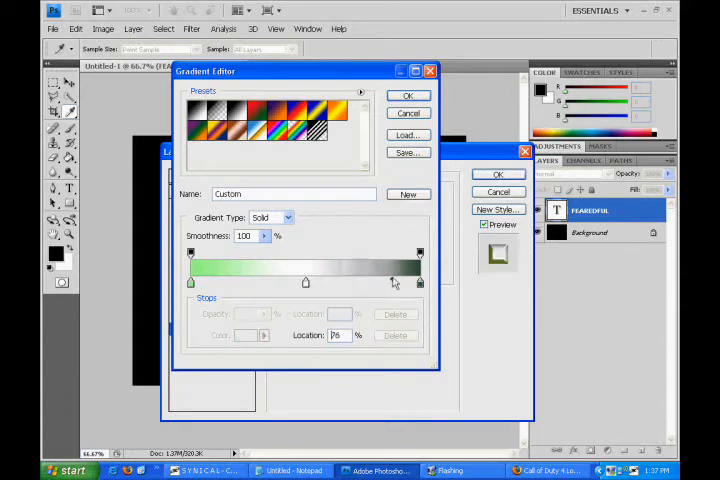
pyautogui.click(190, 283)
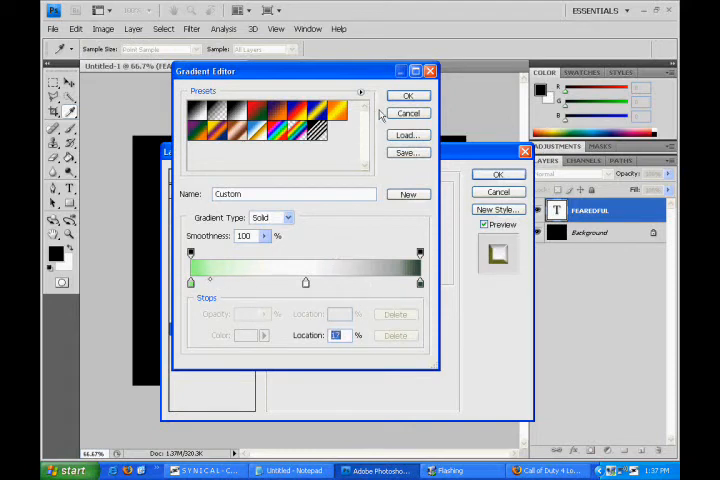
pyautogui.click(409, 95)
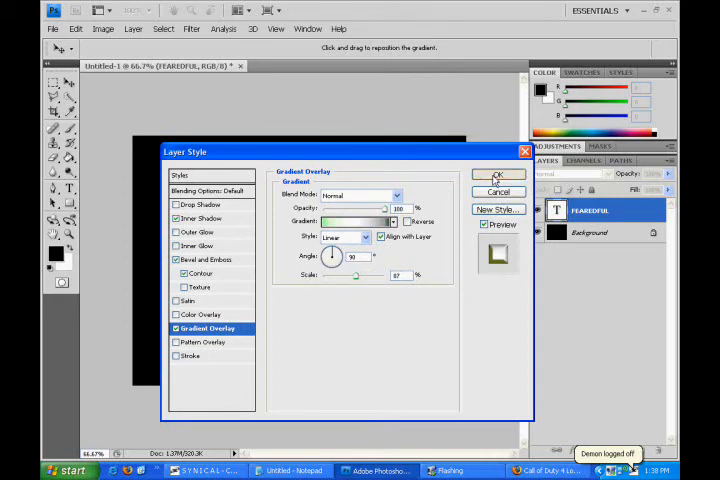
# Step: Apply the inner shadow, bevel and green gradient styles, then select the Horizontal Type tool
pyautogui.click(497, 175)
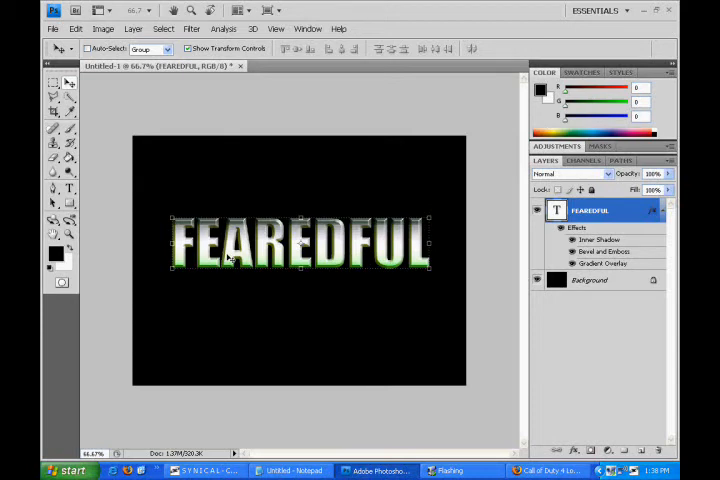
pyautogui.moveTo(258, 297)
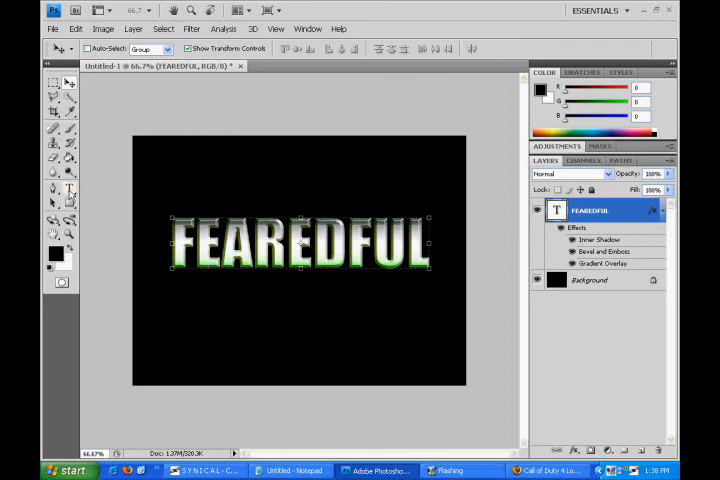
pyautogui.click(70, 189)
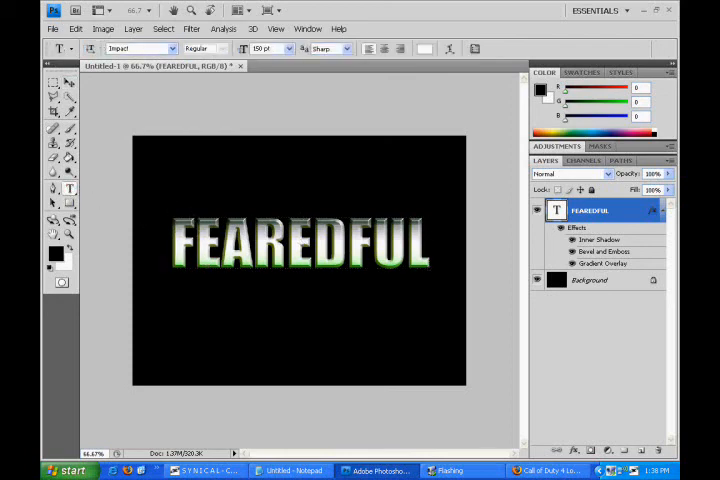